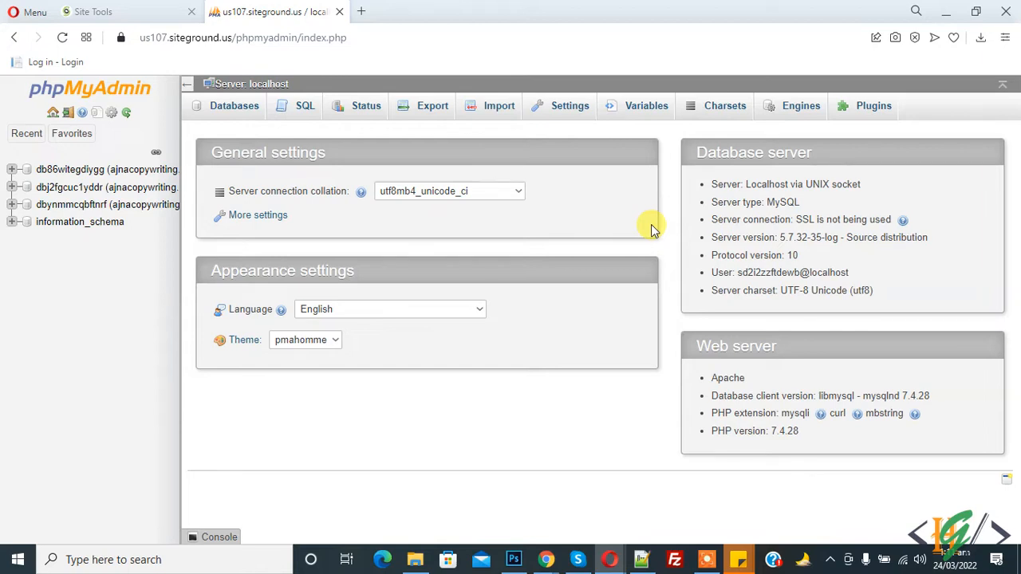
mouse_move(307, 243)
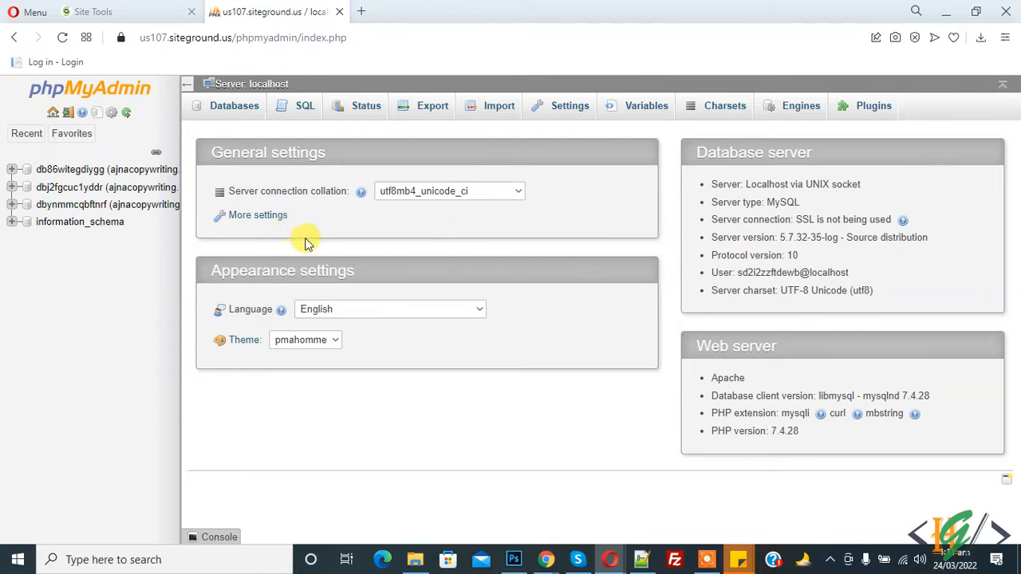
mouse_move(107, 308)
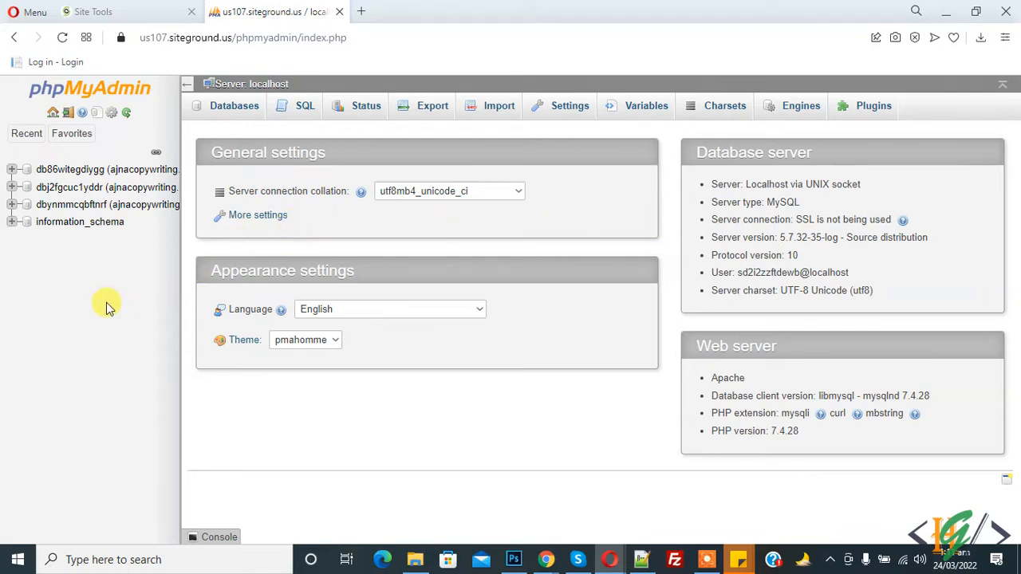
mouse_move(130, 296)
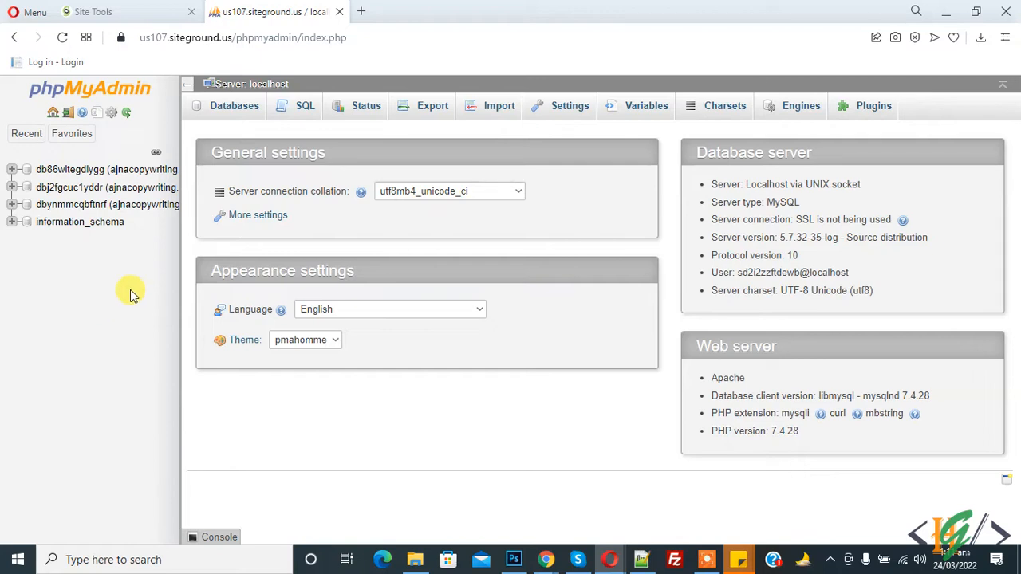
mouse_move(27, 187)
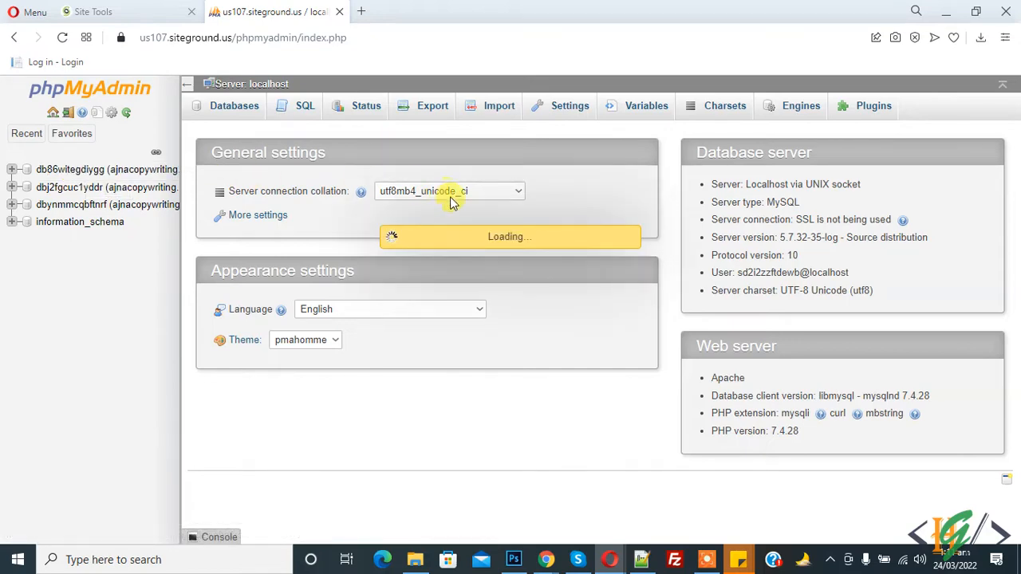
Open the db86witegdiygg database to list its 14 xvn_ tables
left_click(69, 169)
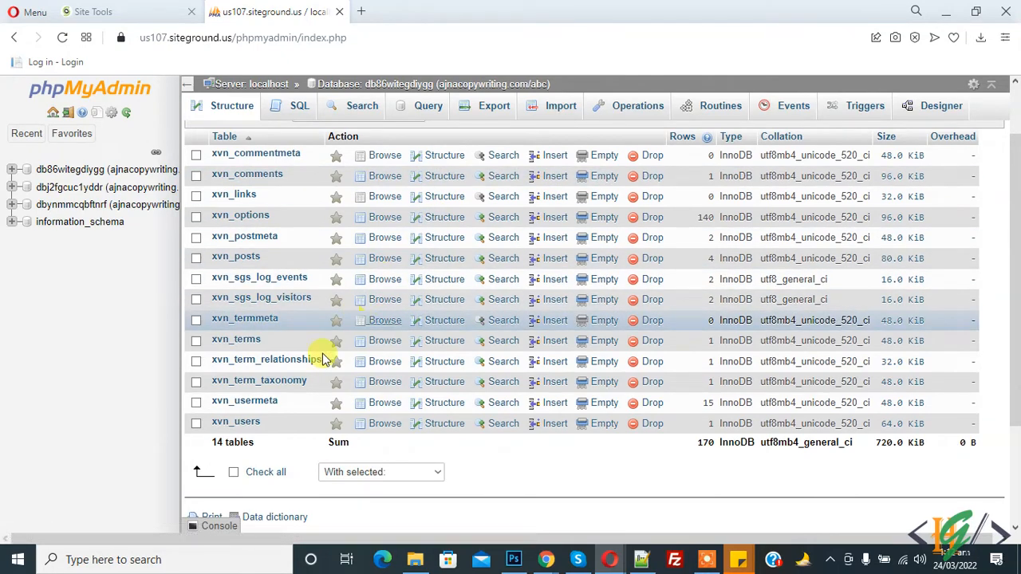
mouse_move(236, 421)
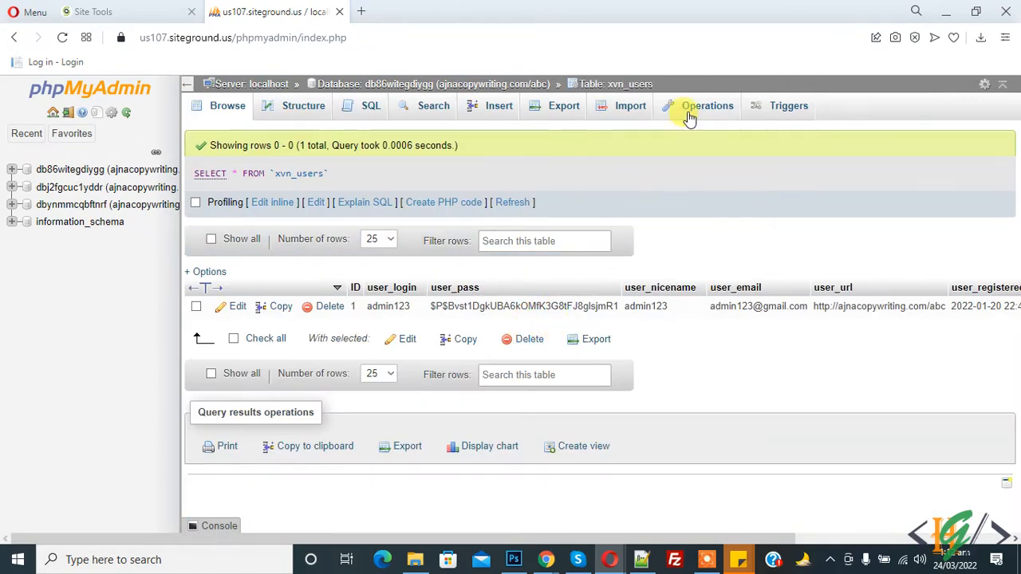
Show xvn_users Operations, scrolled down to the 'Copy table to' section
left_click(706, 105)
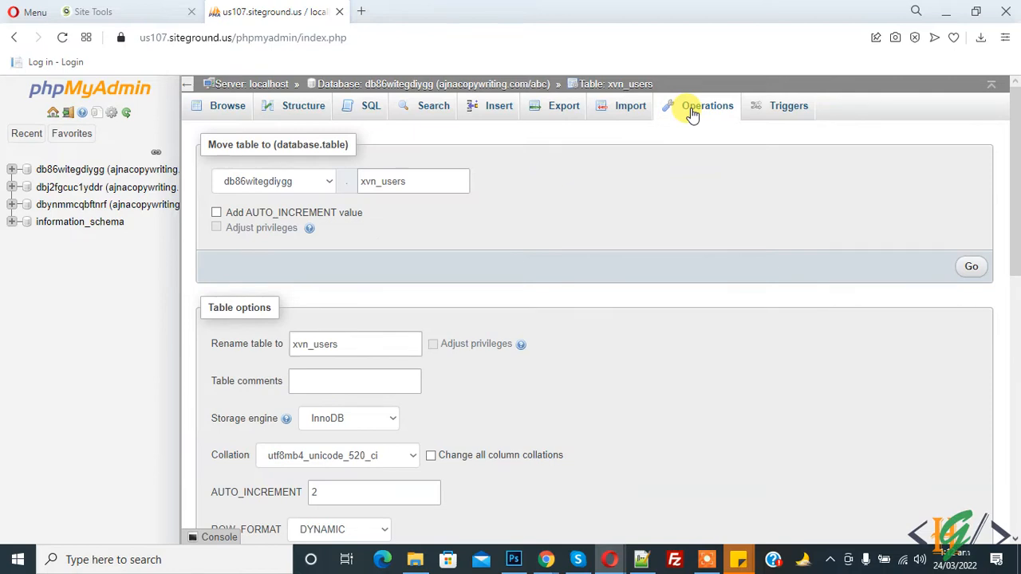
scroll("down", 3)
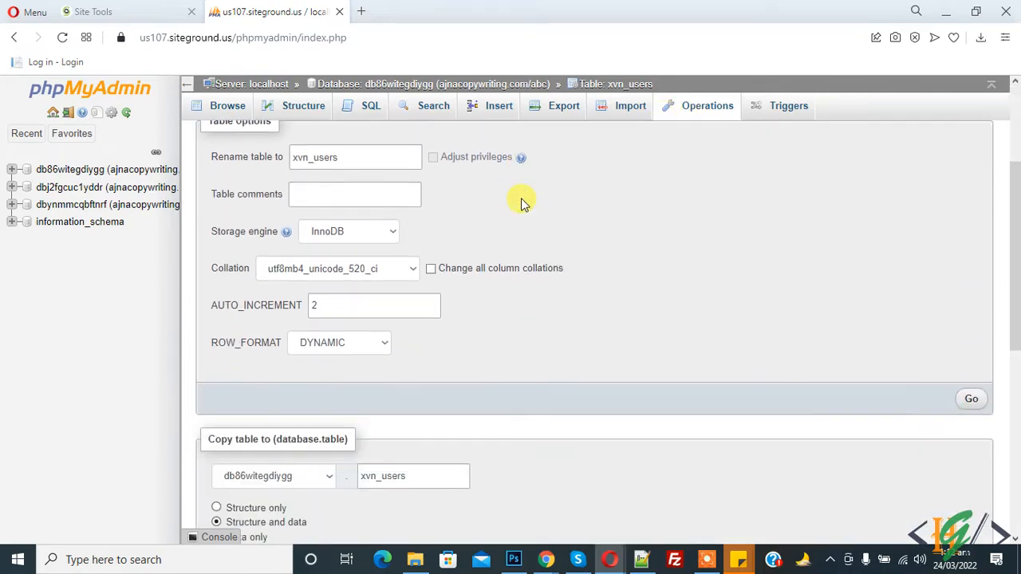
scroll("down", 3)
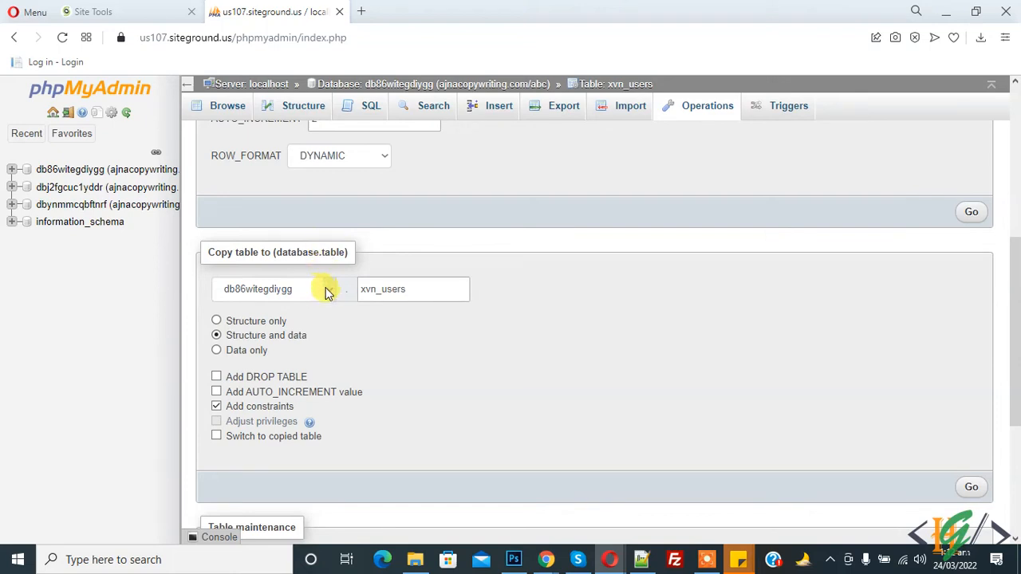
Choose dbynmmcqbftnrf as the copy destination, keeping name xvn_users and 'Structure and data'
left_click(275, 289)
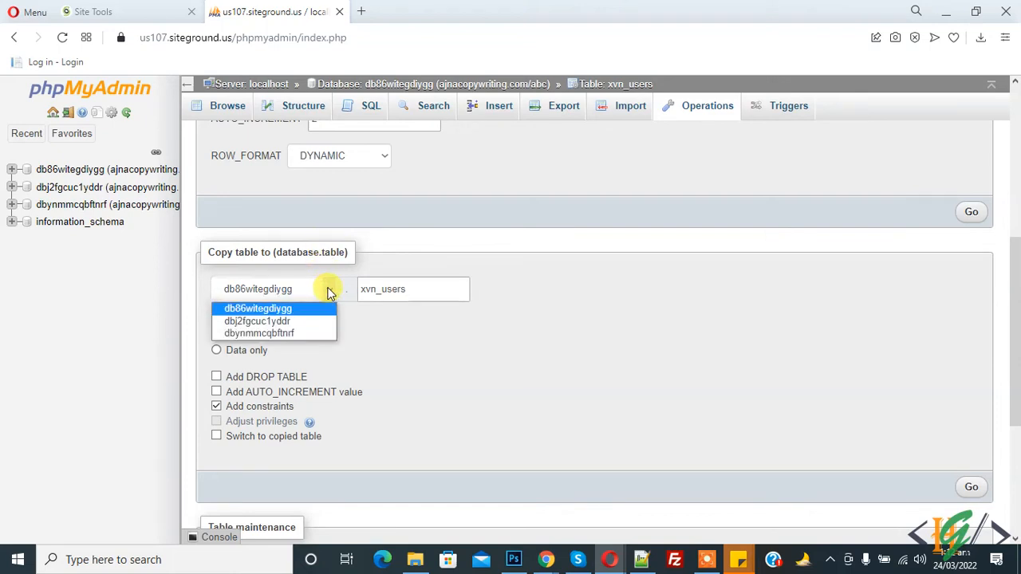
mouse_move(274, 333)
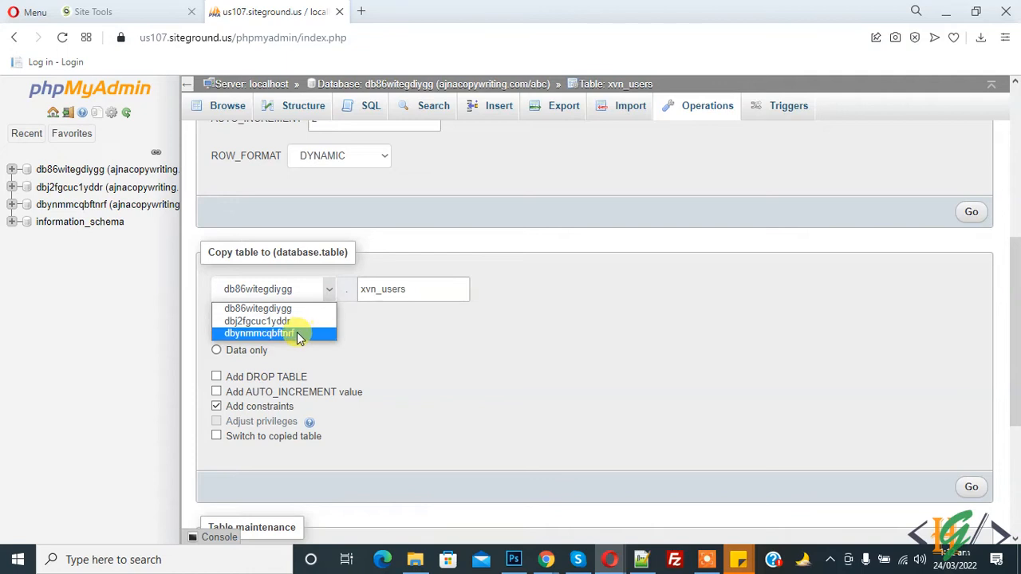
left_click(257, 332)
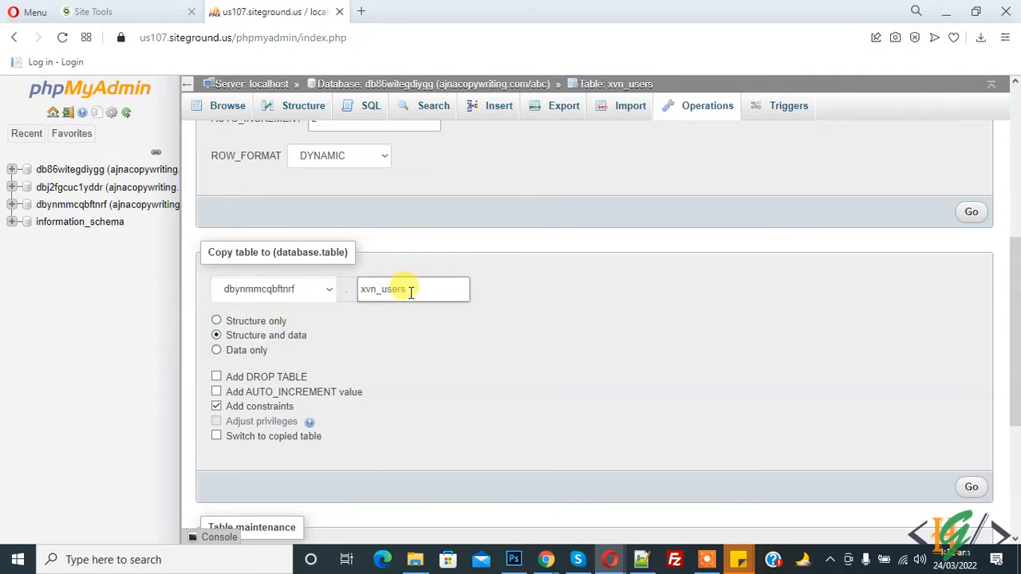
mouse_move(303, 322)
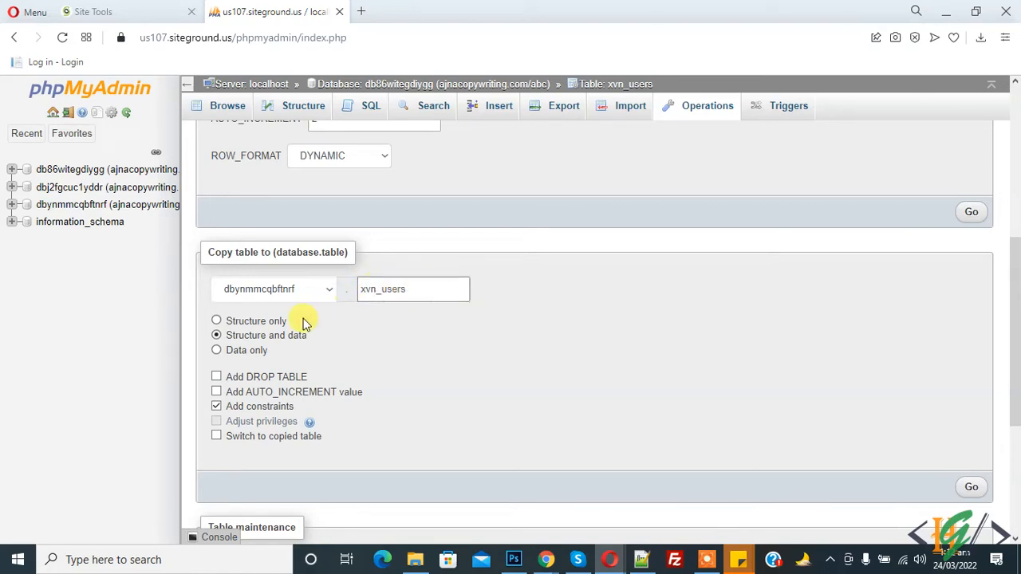
mouse_move(254, 343)
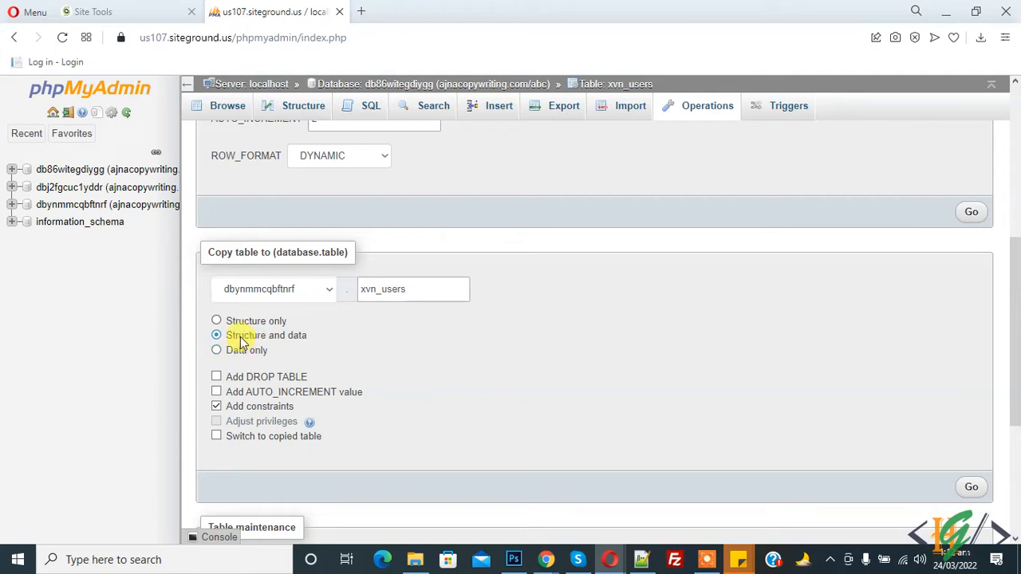
mouse_move(564, 399)
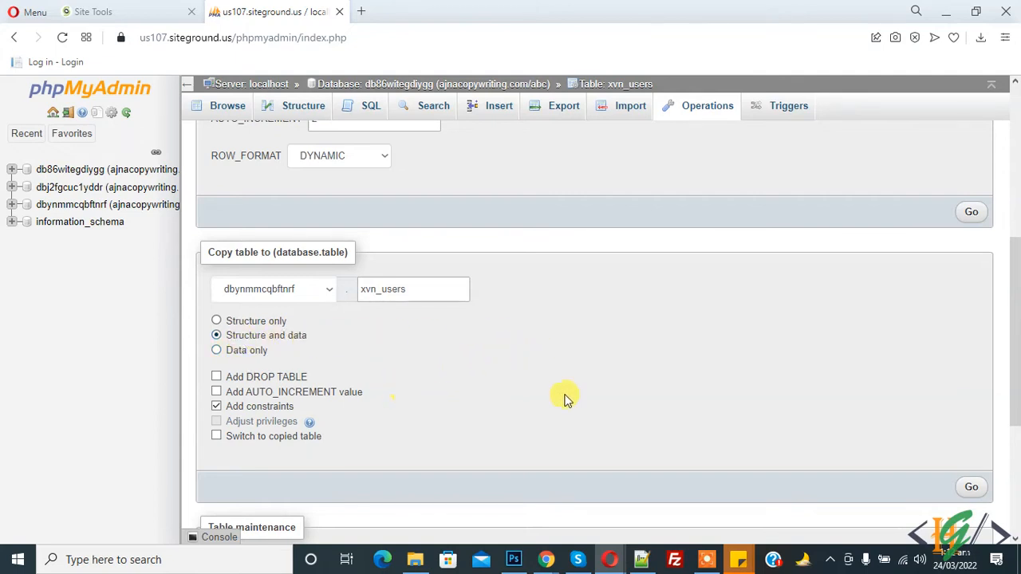
scroll("down", 3)
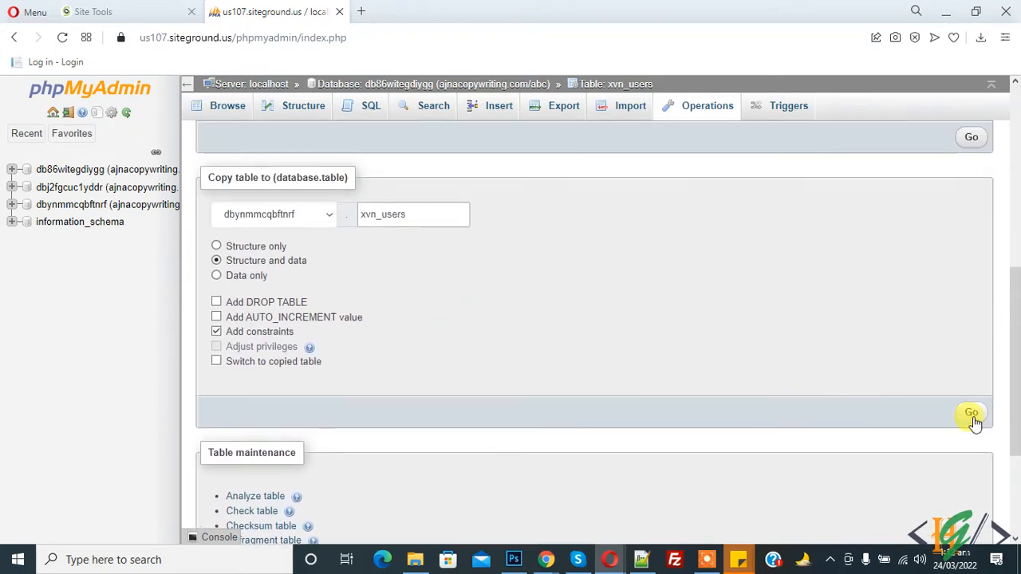
Copy xvn_users to dbynmmcqbftnrf and open that database to verify the copy
left_click(971, 415)
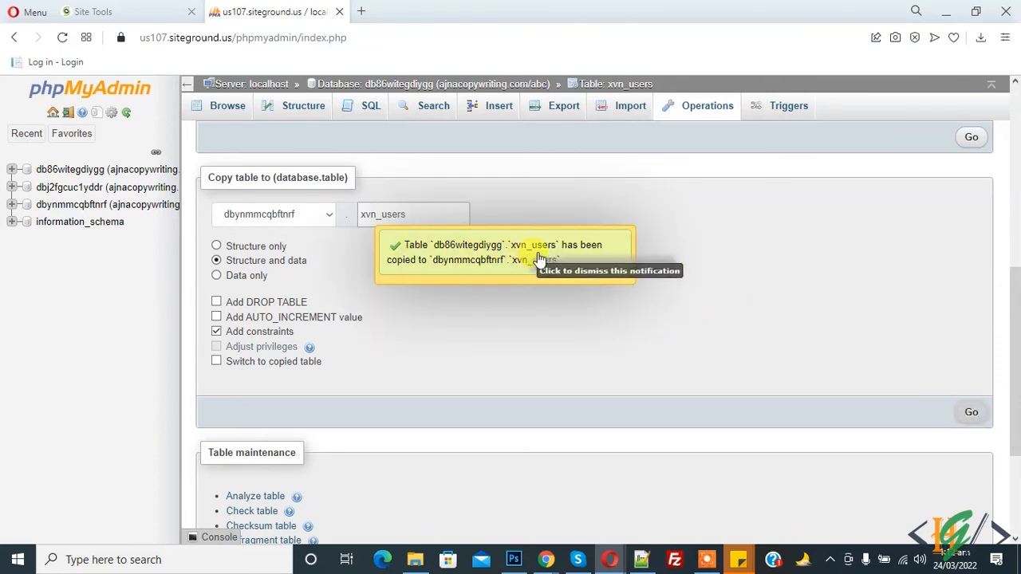
mouse_move(478, 270)
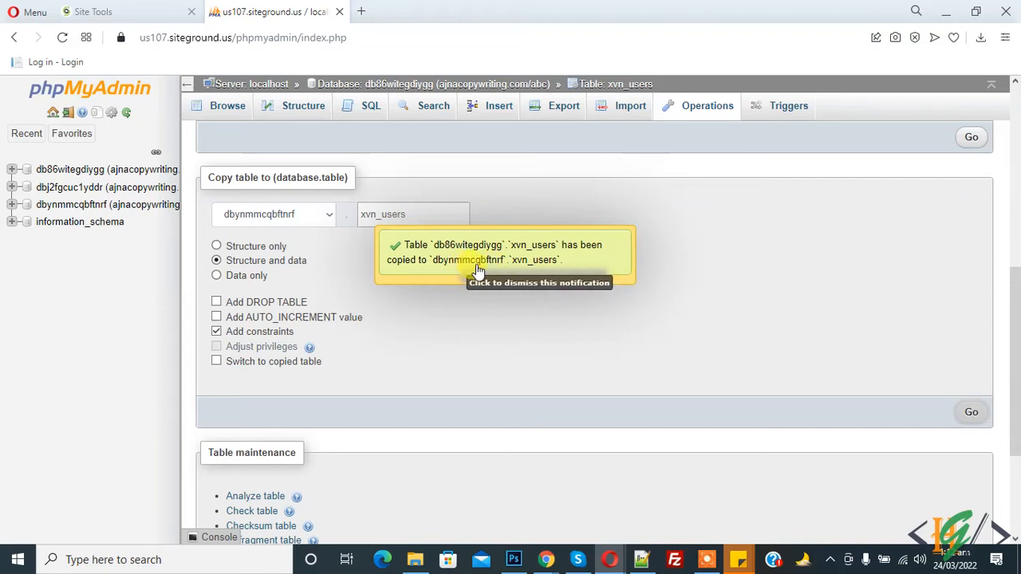
left_click(502, 259)
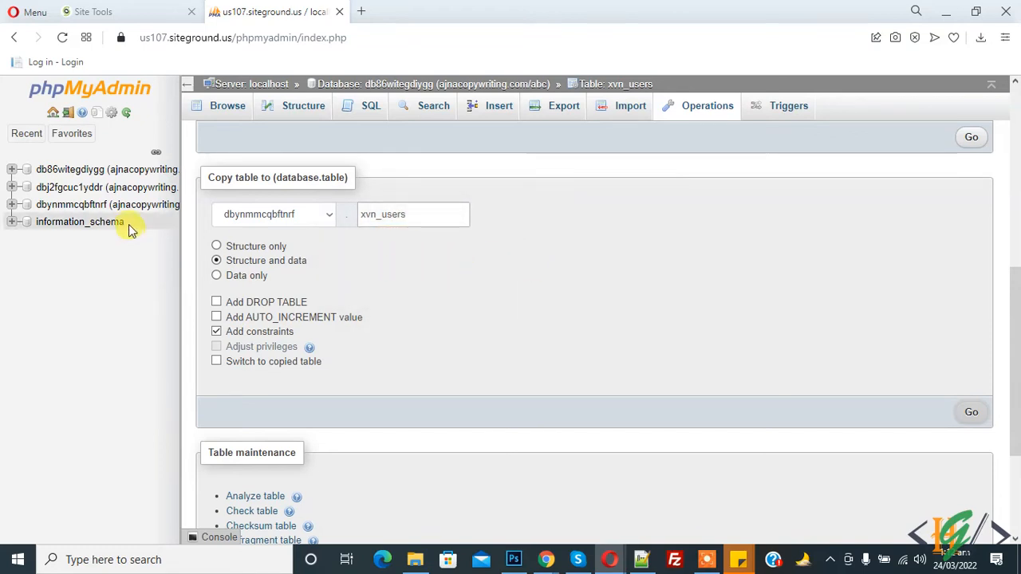
mouse_move(91, 206)
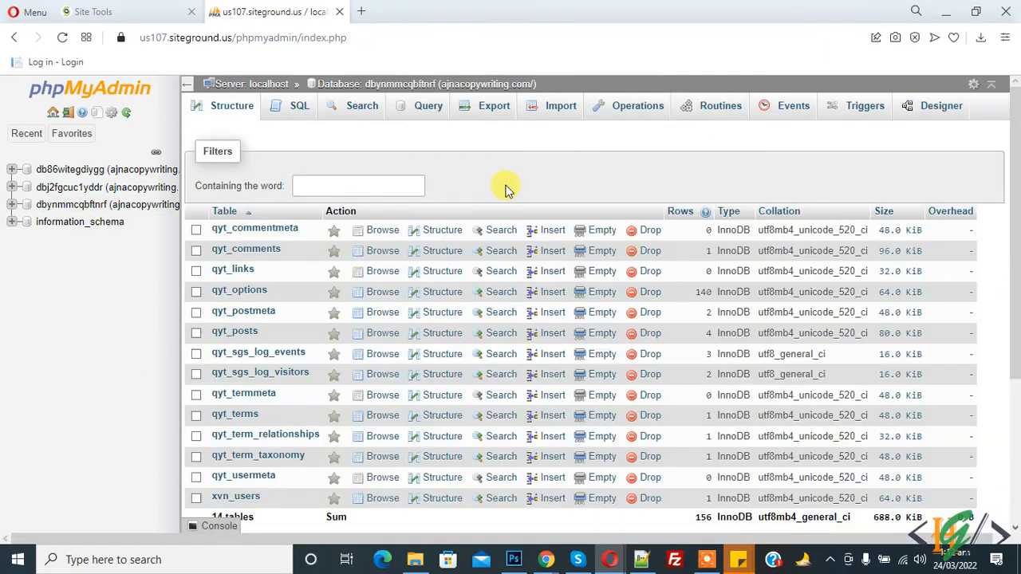
scroll("down", 3)
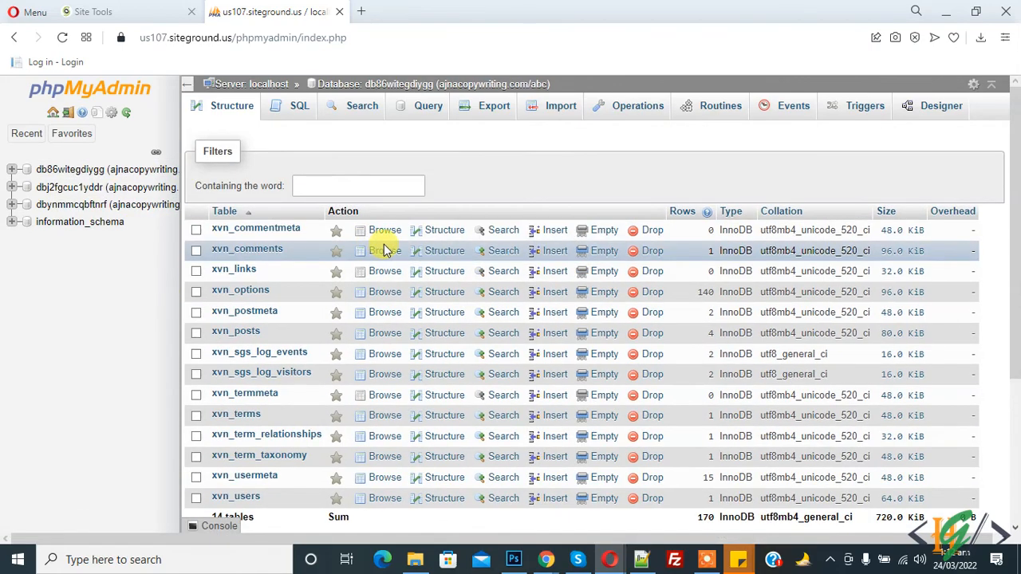
scroll("down", 3)
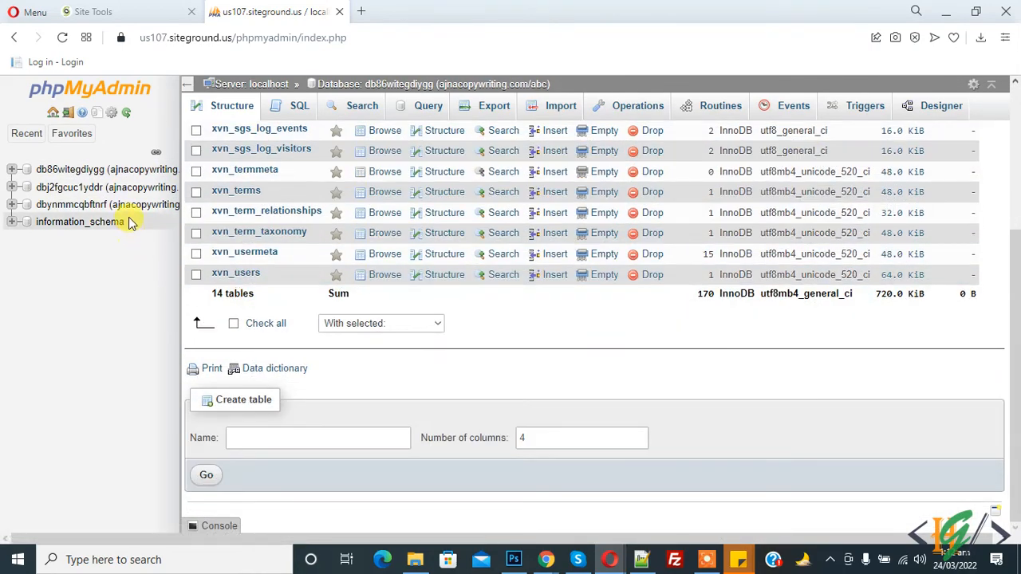
left_click(71, 204)
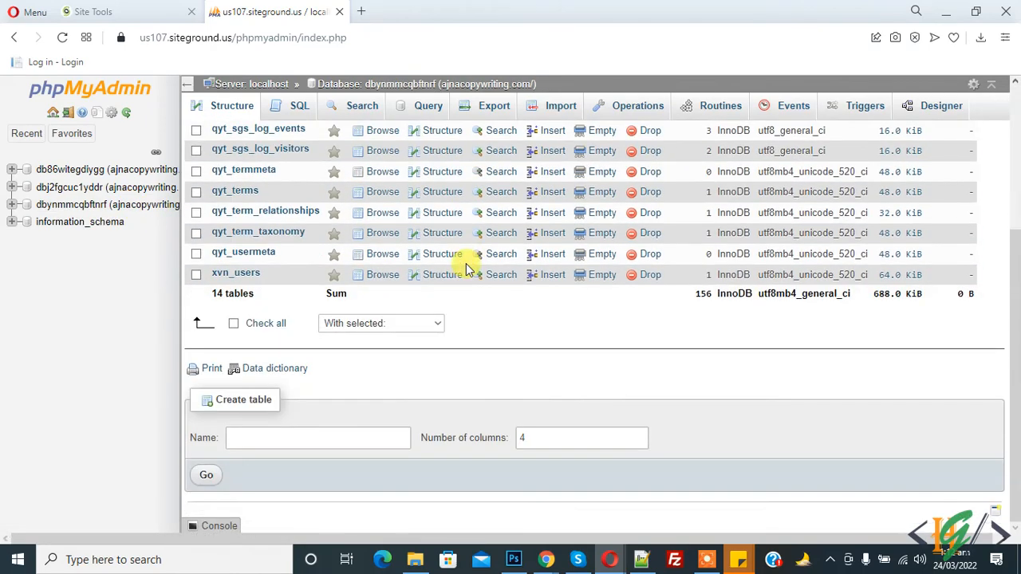
mouse_move(541, 321)
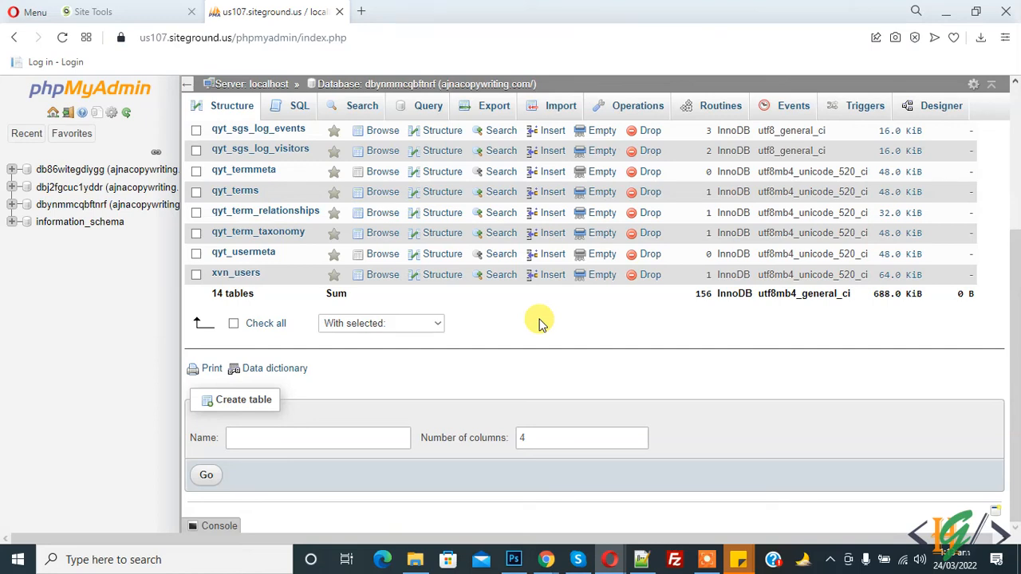
mouse_move(546, 325)
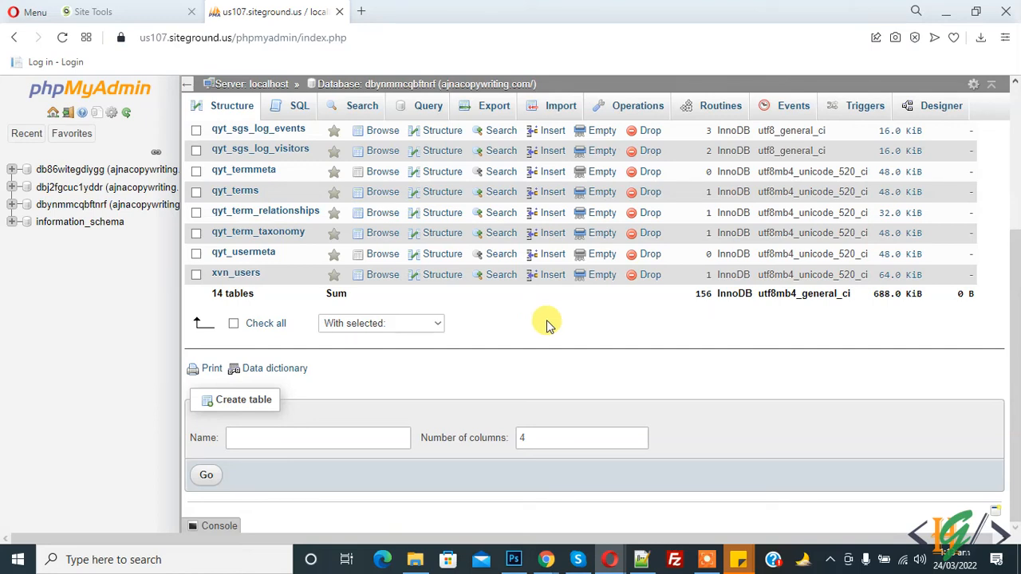